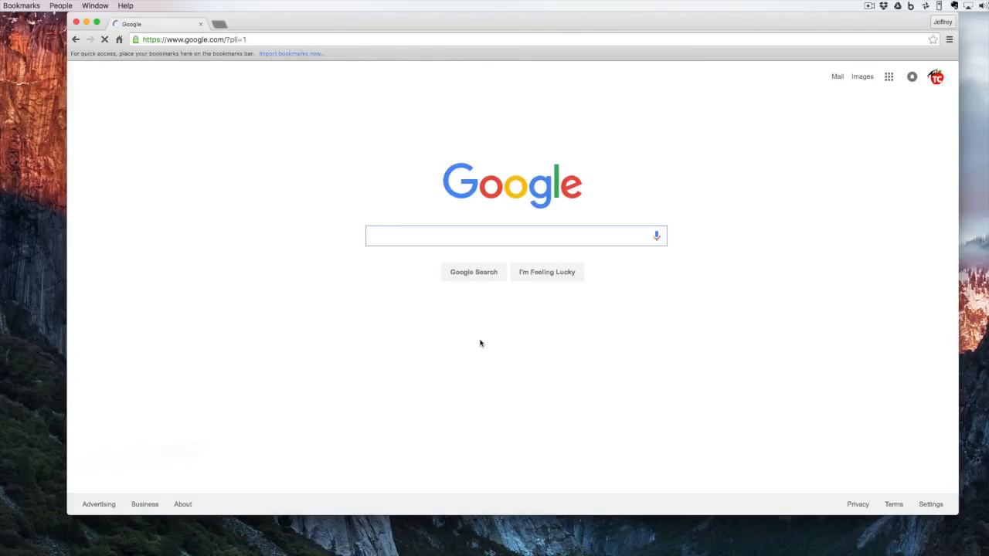
mouse_move(325, 122)
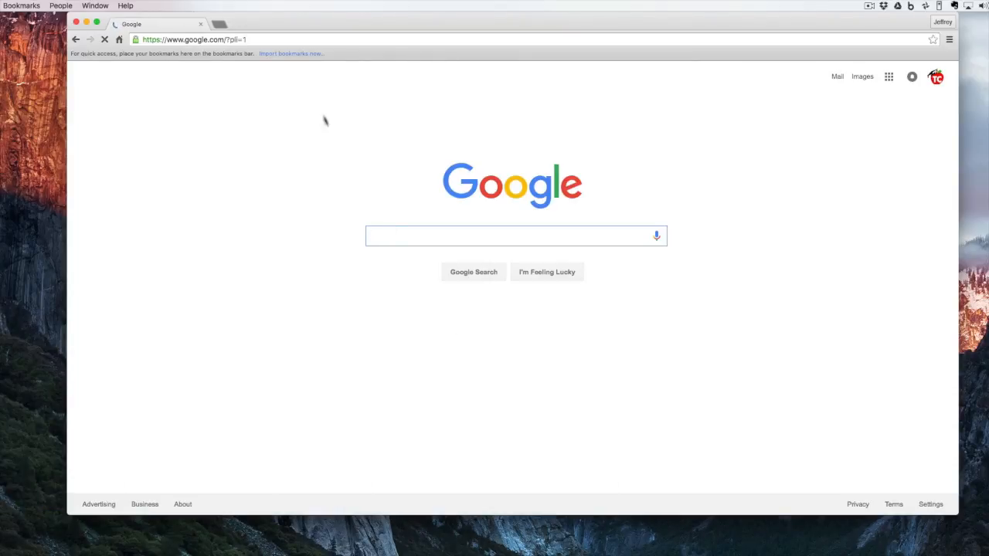
- Enter gmail.com in the address bar and pick the gmail.com suggestion to reach the inbox
left_click(193, 39)
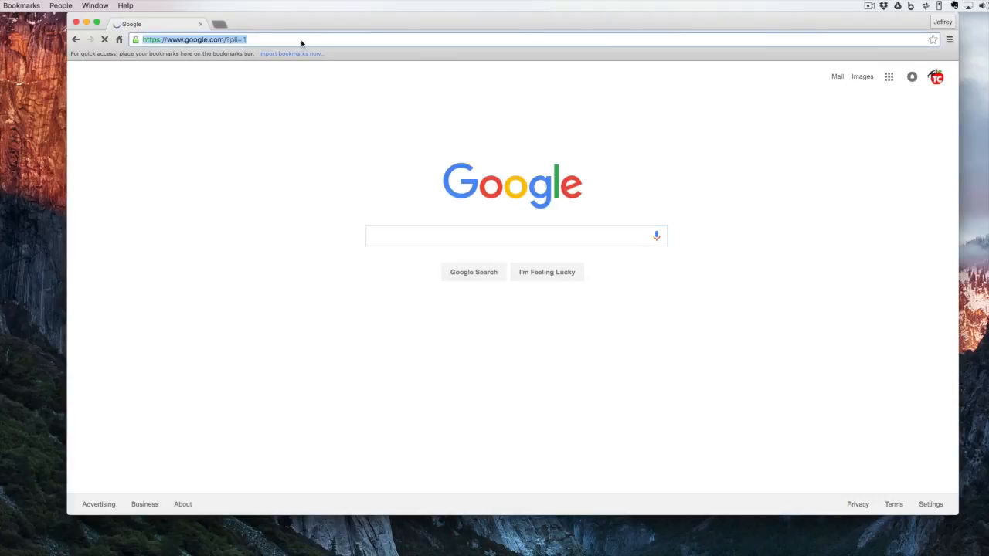
type("gmail")
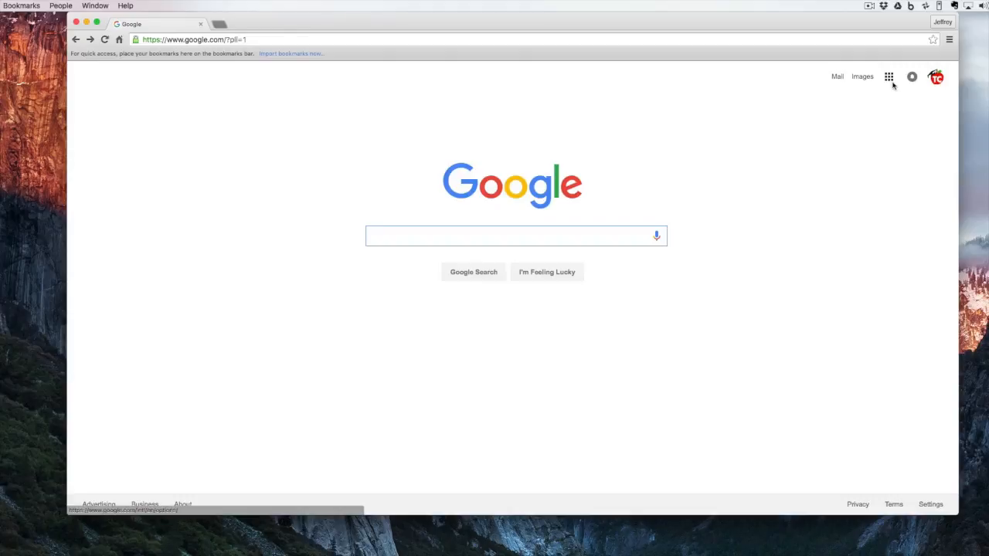
mouse_move(888, 77)
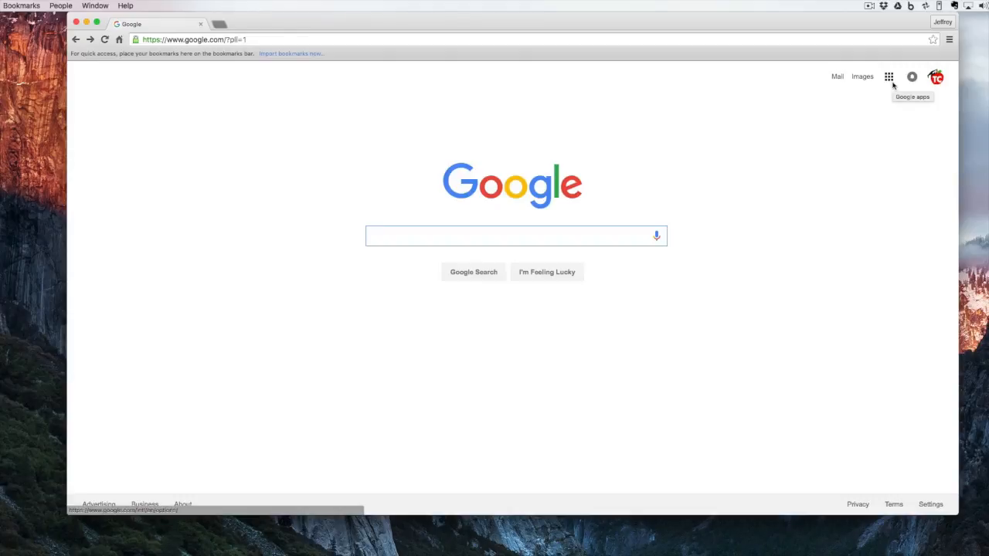
left_click(888, 76)
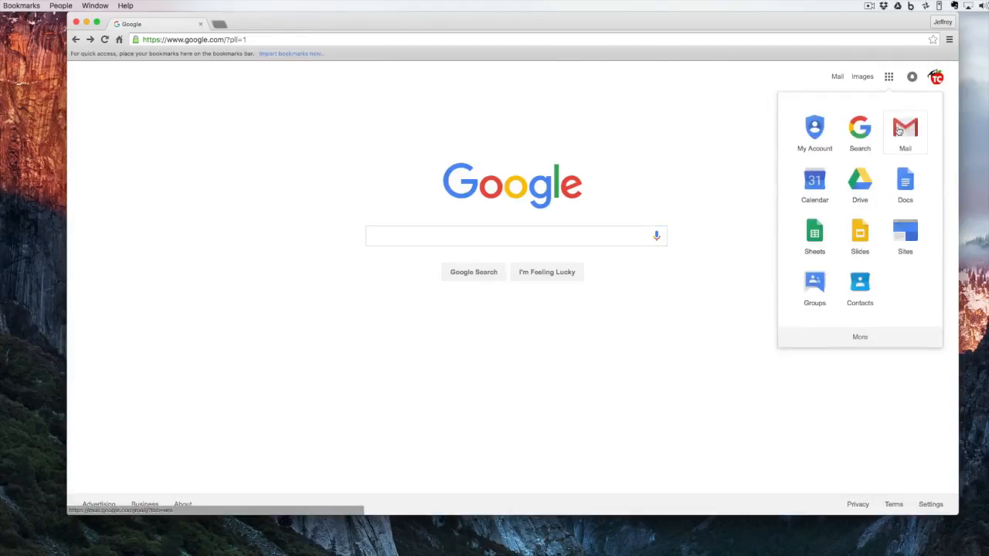
left_click(904, 128)
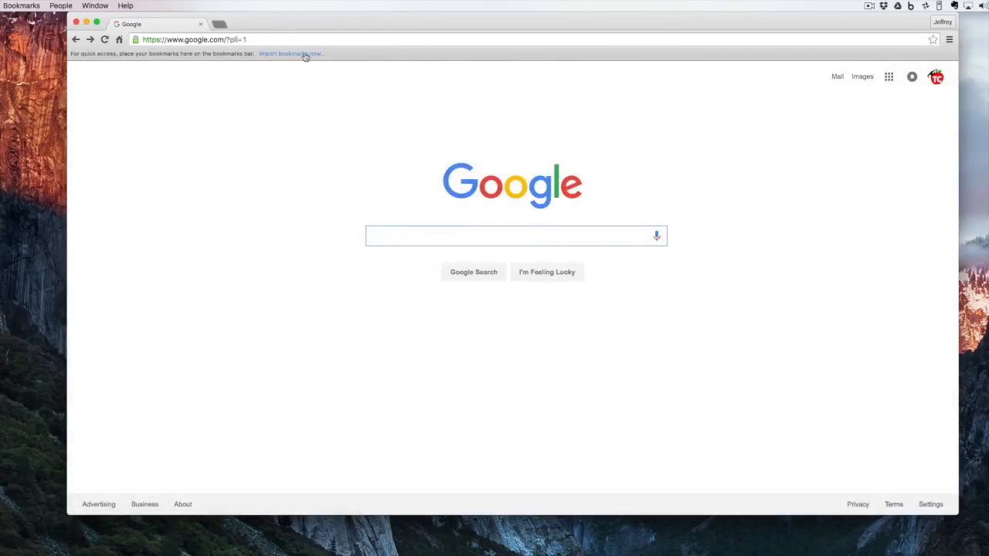
left_click(193, 39)
type("gmail")
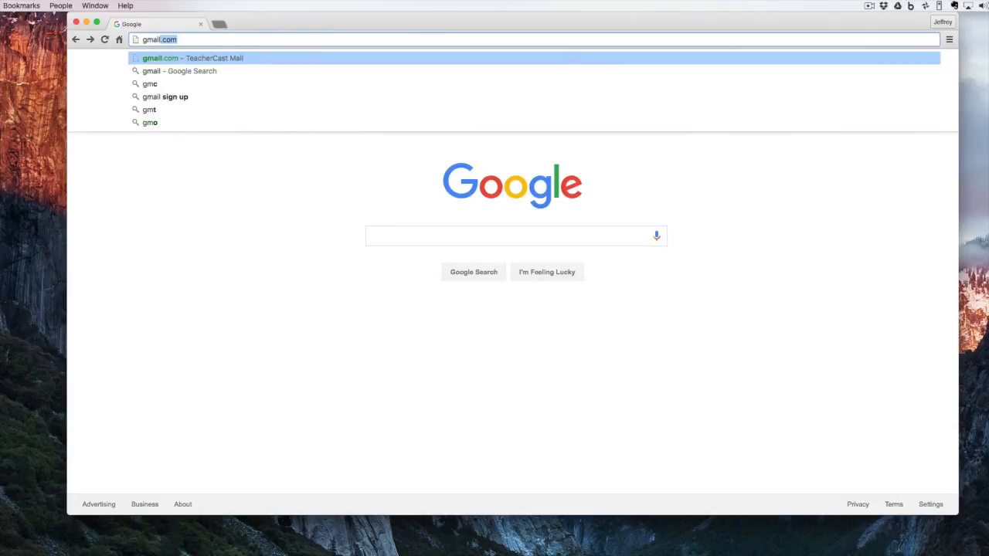
left_click(192, 58)
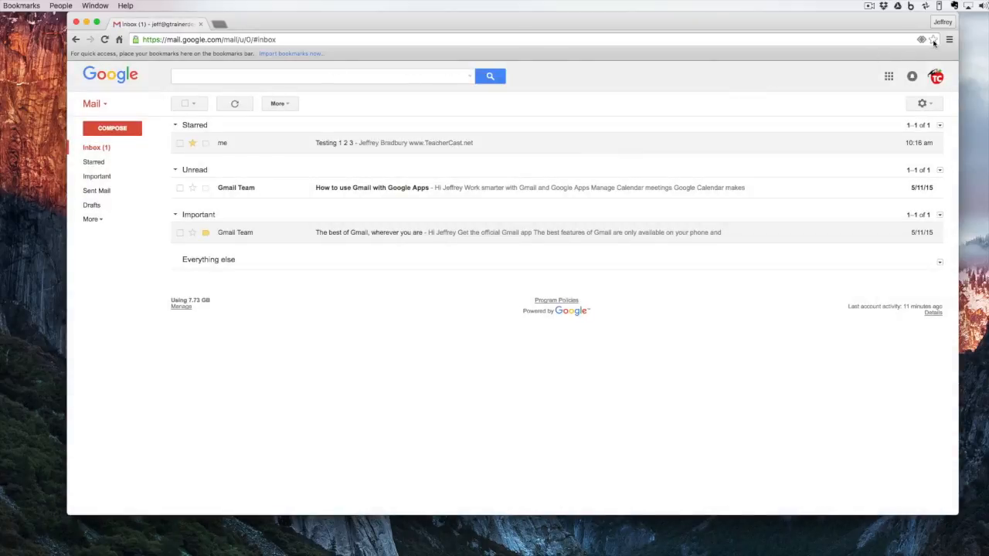
- Star the inbox page, name the bookmark 'Gmail', and keep it in the Bookmarks Bar folder
left_click(933, 39)
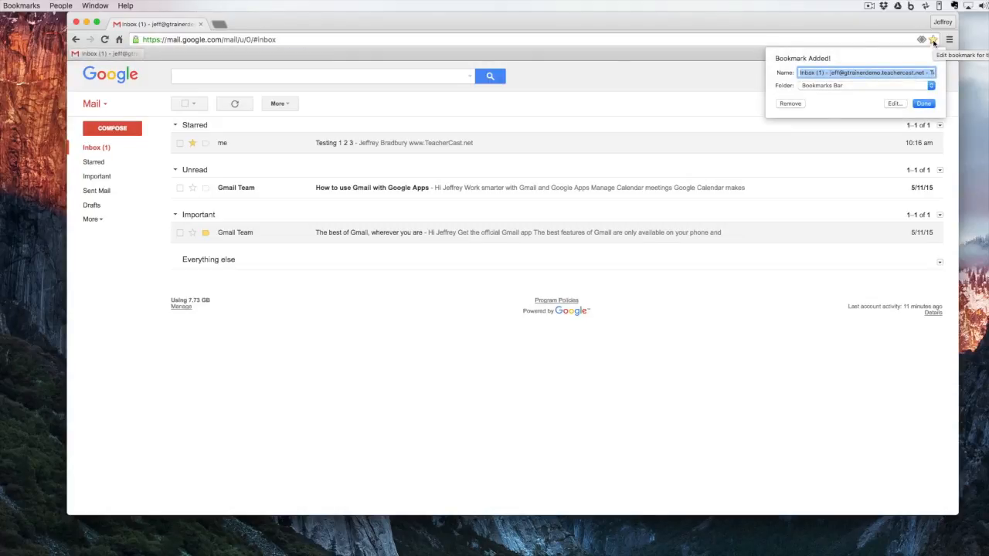
type("Gmail")
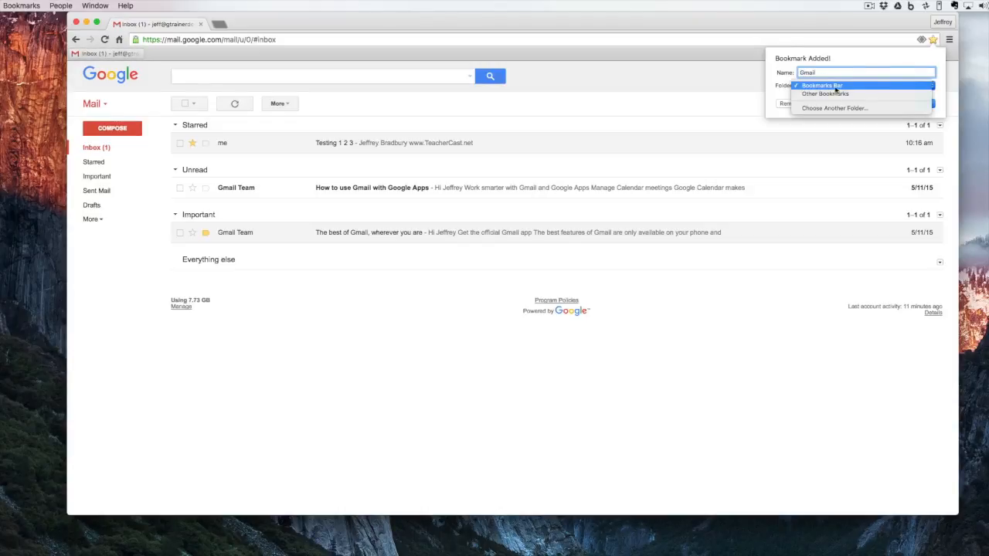
left_click(822, 85)
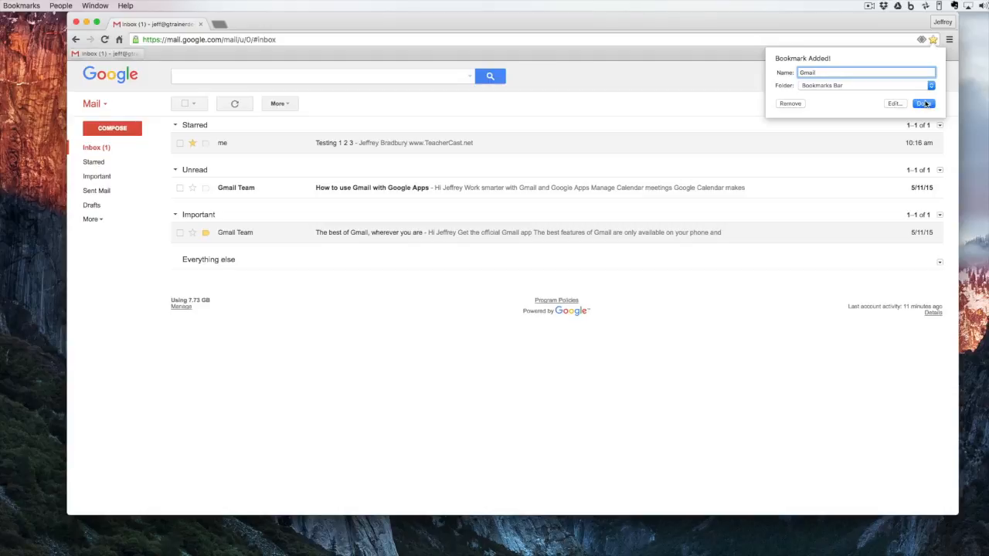
left_click(924, 103)
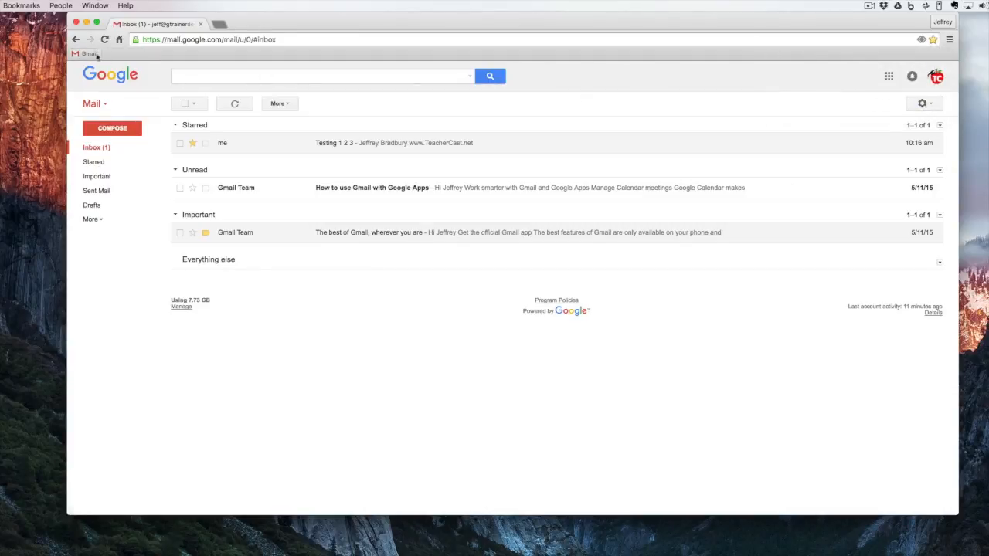
mouse_move(89, 54)
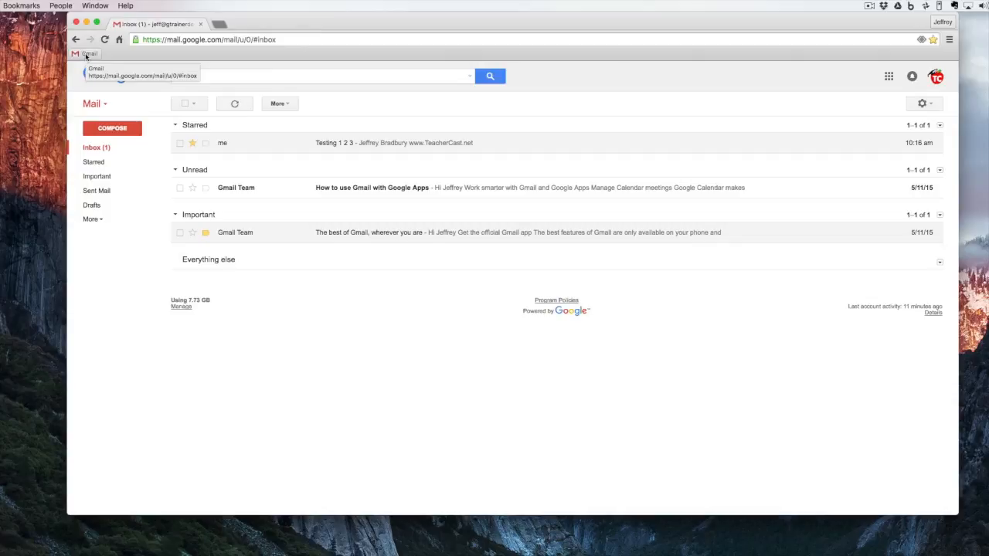